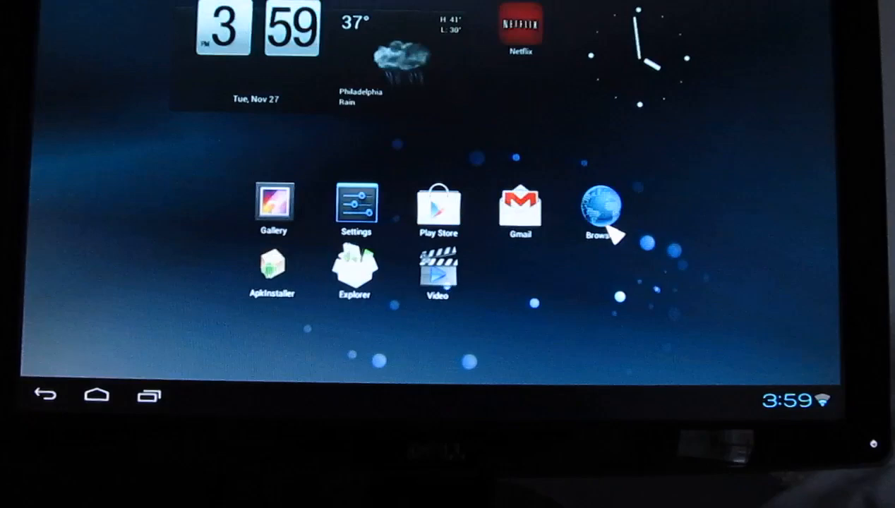
- Switch from the stock Android home screen to the MINIX launcher with its large app tiles
left_click(601, 205)
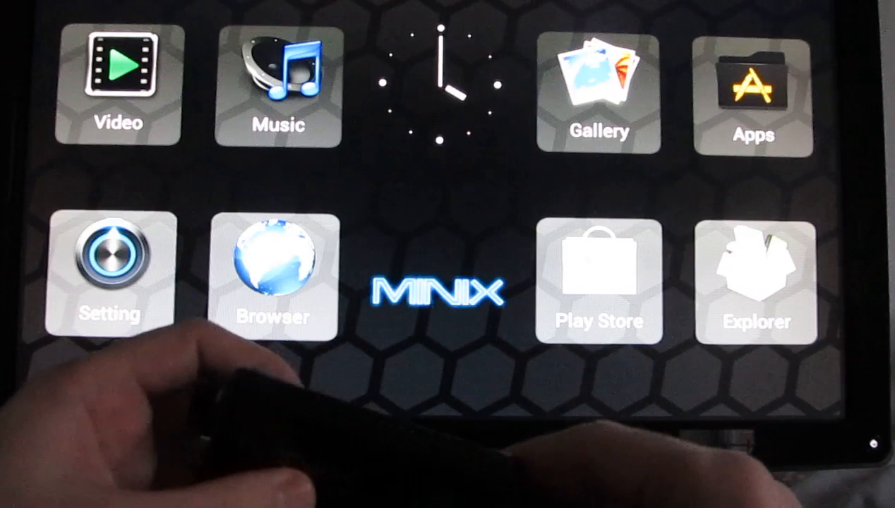
left_click(599, 96)
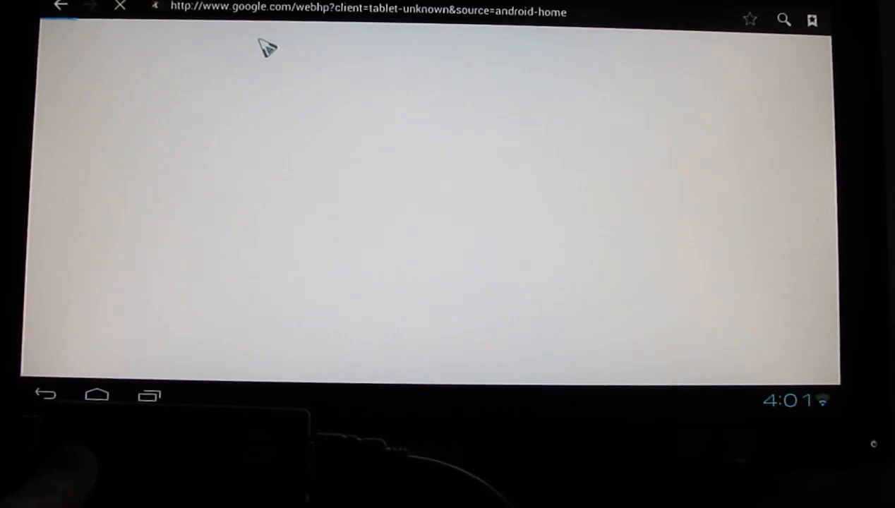
- Enter 'hello' in the browser, then leave it to reach the launcher chooser prompt
type("hello")
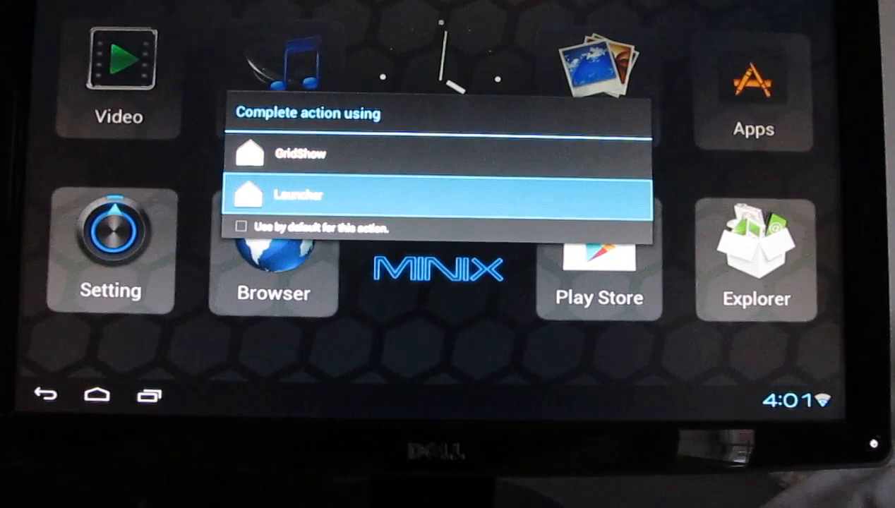
- Choose the stock Launcher as the home app, returning to the standard Android home screen
left_click(438, 195)
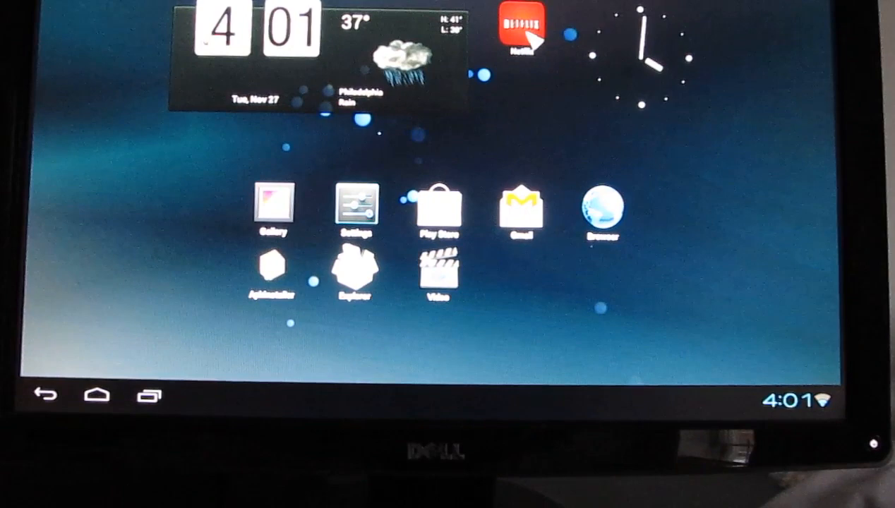